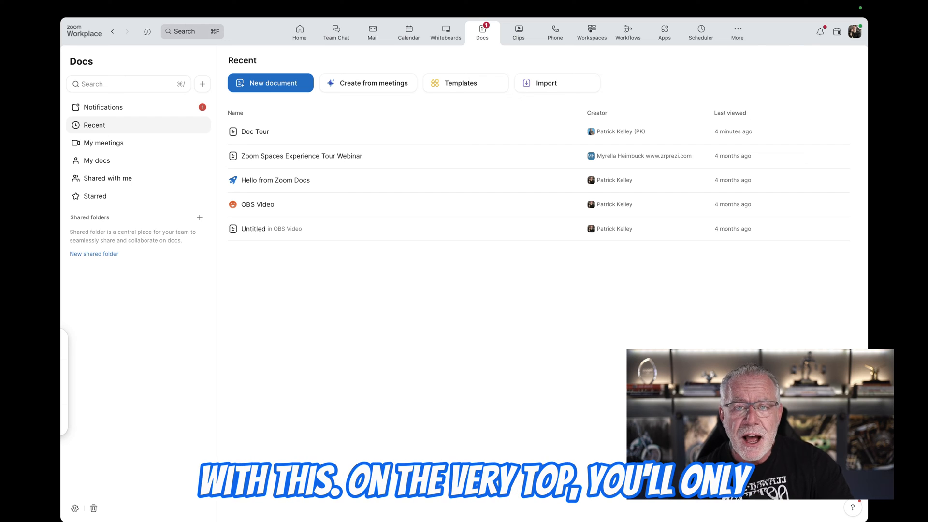
pyautogui.moveTo(454, 76)
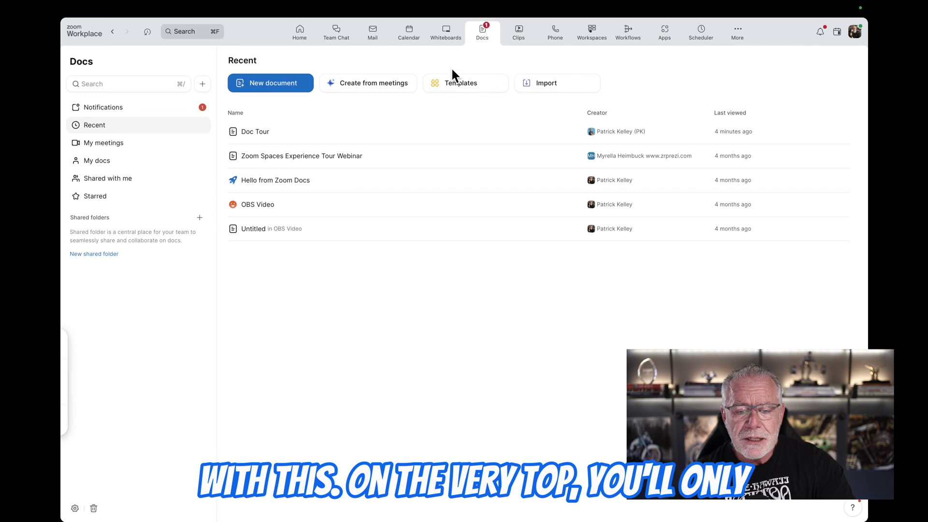
pyautogui.moveTo(494, 47)
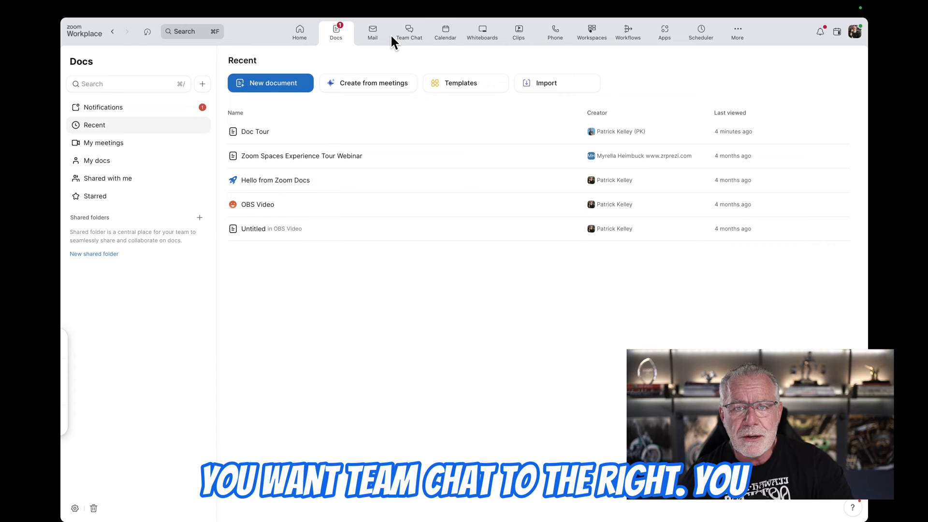
pyautogui.moveTo(344, 47)
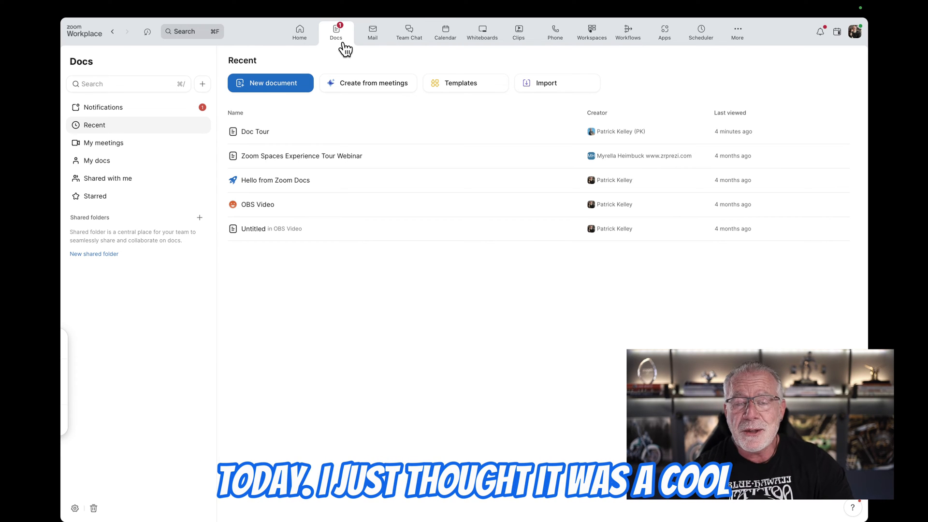
# Step: Visit the Home page, then return to the Docs recent documents list
pyautogui.click(299, 31)
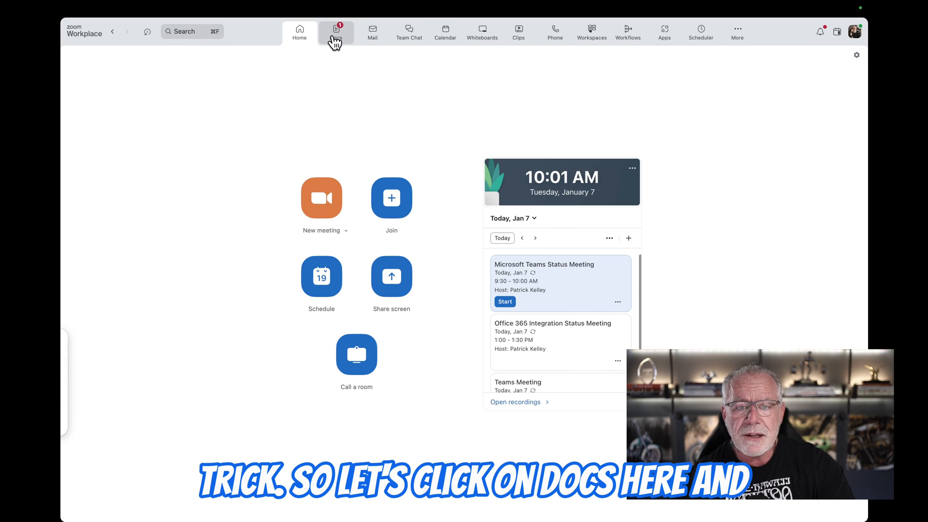
pyautogui.click(335, 31)
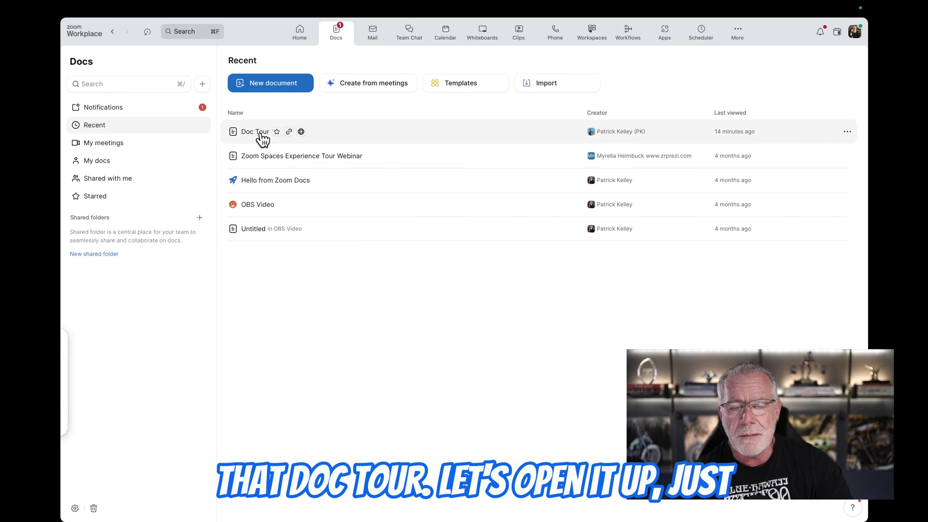
# Step: Open Doc Tour from Recent, activate its embedded whiteboard and scroll through the content below
pyautogui.click(254, 131)
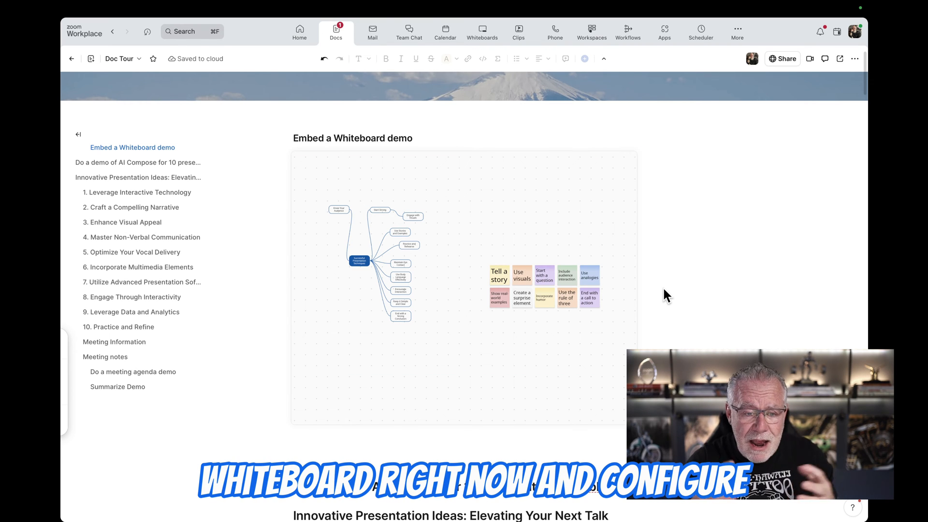
pyautogui.click(432, 285)
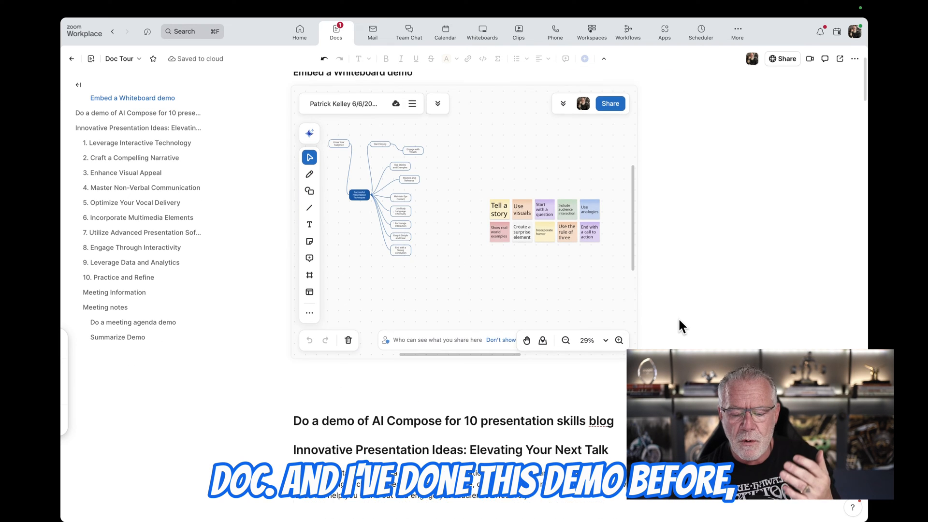
pyautogui.scroll(-3)
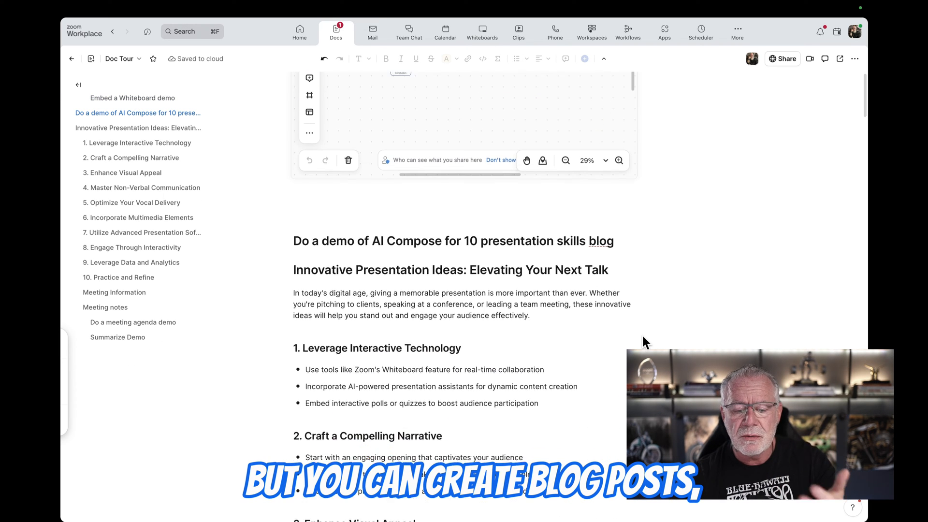
pyautogui.scroll(-3)
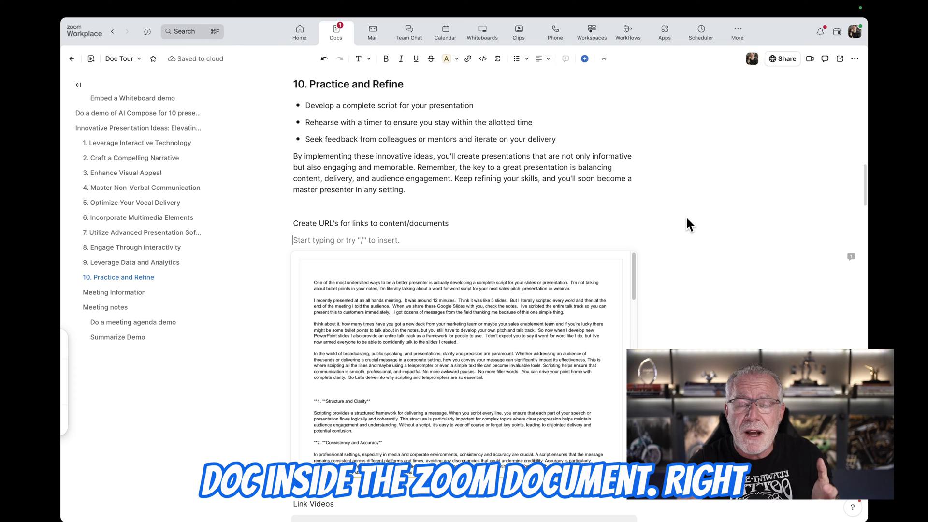
pyautogui.scroll(-3)
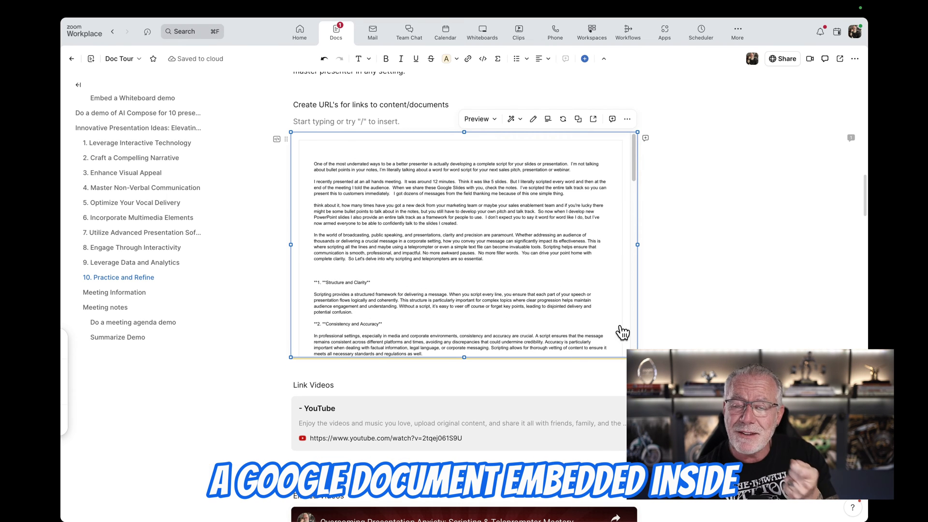
pyautogui.moveTo(502, 323)
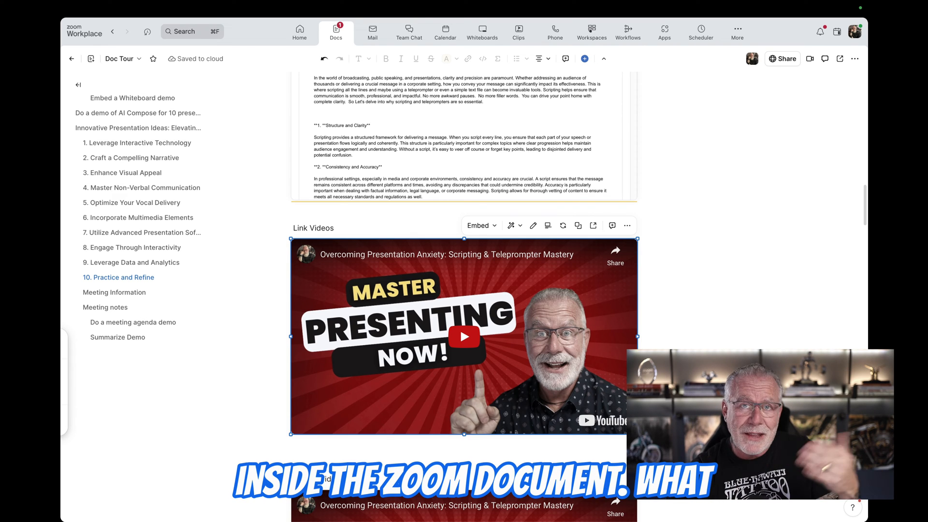
pyautogui.scroll(-3)
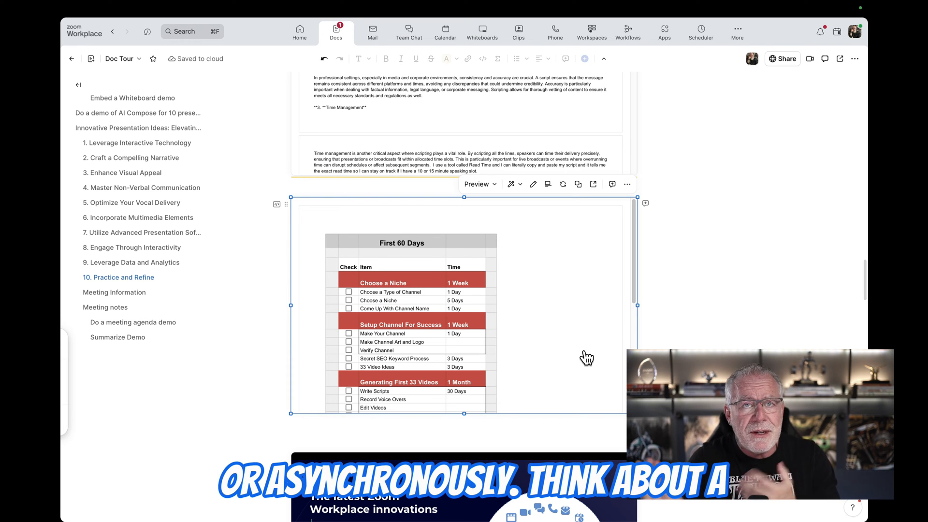
pyautogui.scroll(-3)
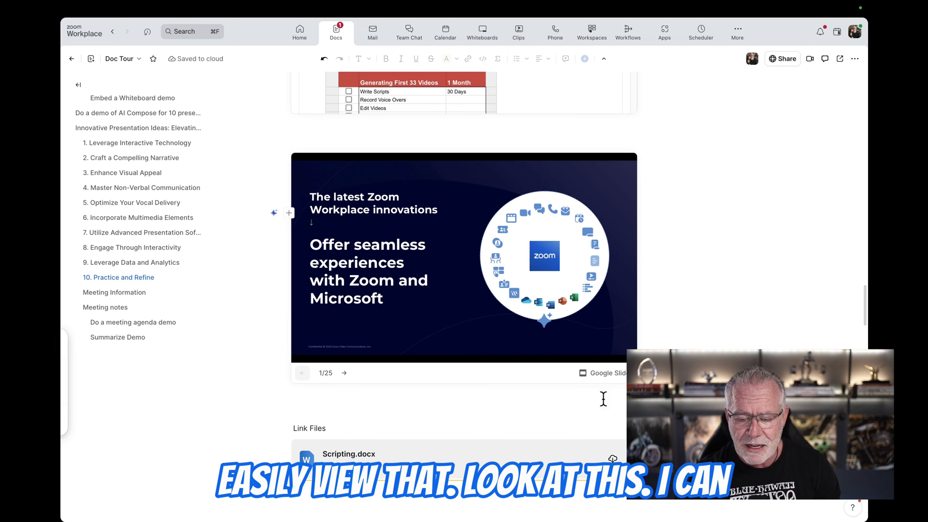
pyautogui.click(463, 254)
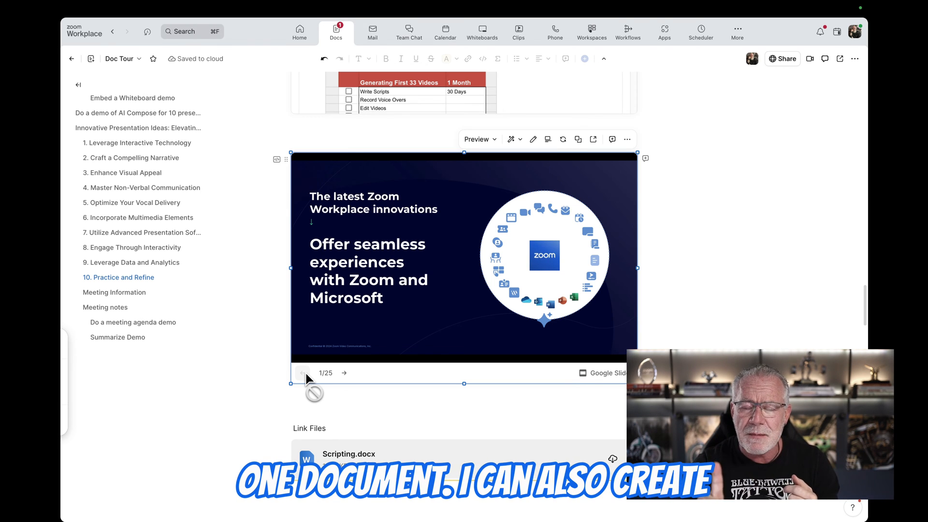
# Step: Append HIGH to the Clear Structure row's Importance cell so it reads 'High HIGH'
pyautogui.scroll(-3)
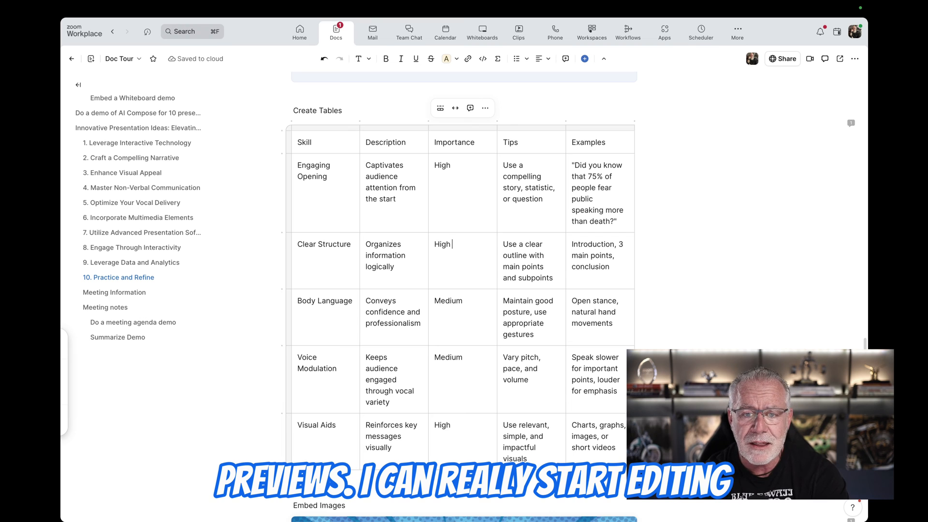
pyautogui.write('HIGH')
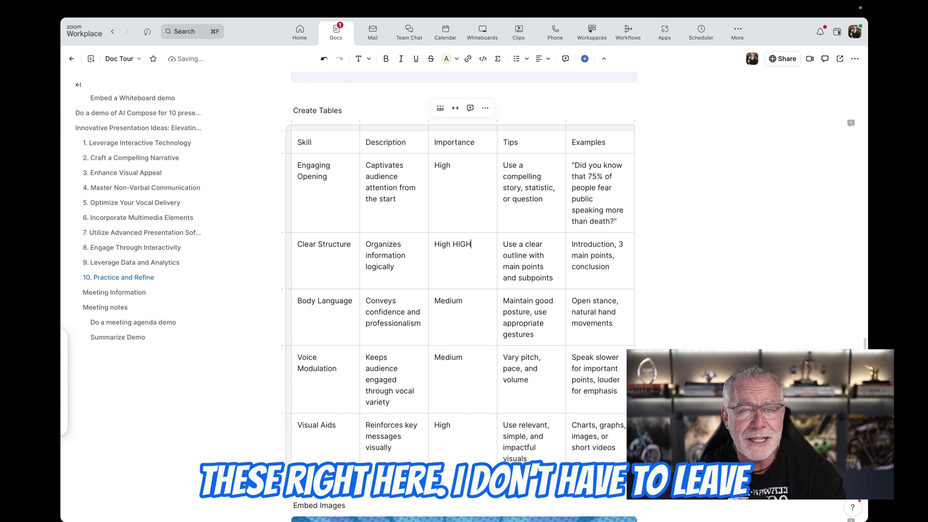
pyautogui.scroll(-3)
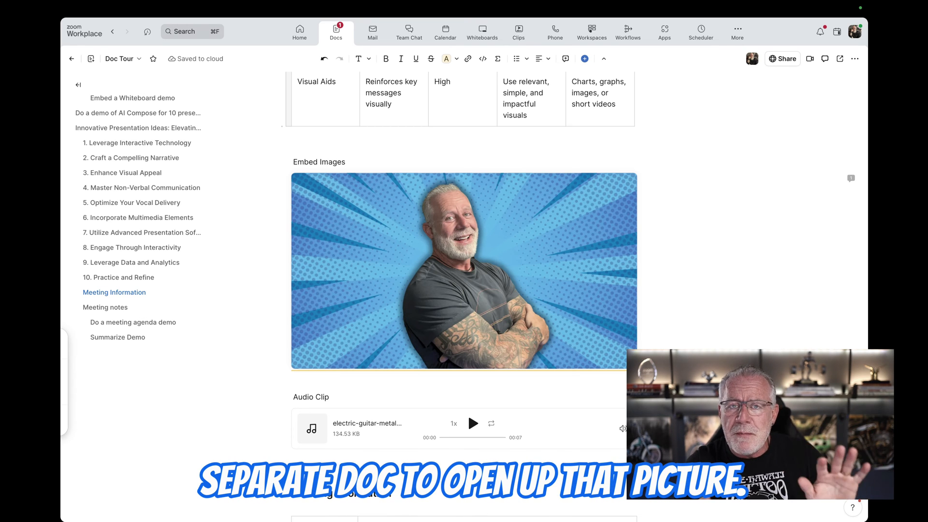
pyautogui.scroll(-3)
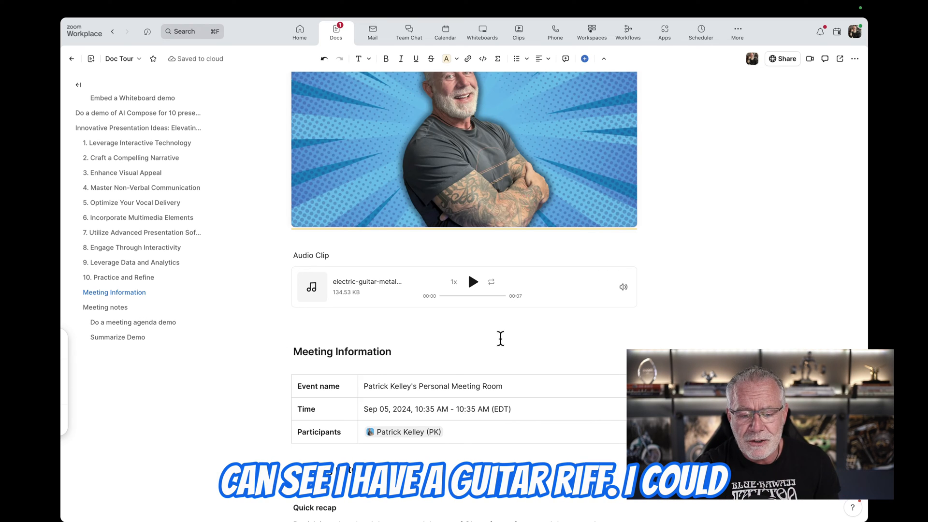
pyautogui.click(473, 281)
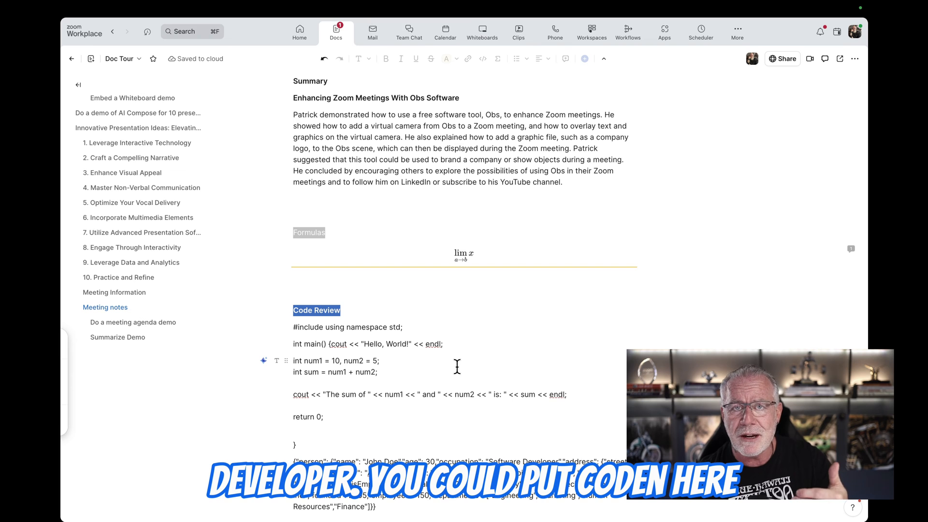
# Step: Create a January 9 event named 'Task' in the embedded January 2025 calendar
pyautogui.scroll(-3)
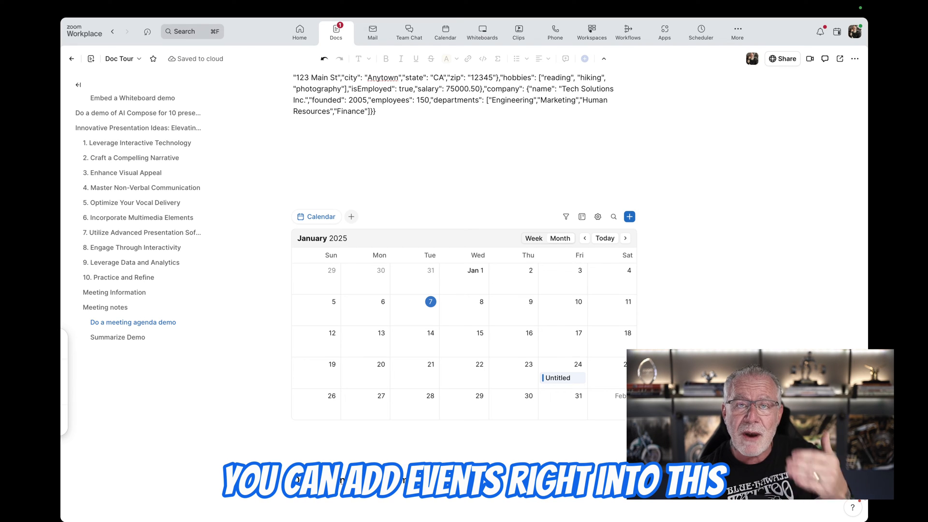
pyautogui.moveTo(496, 301)
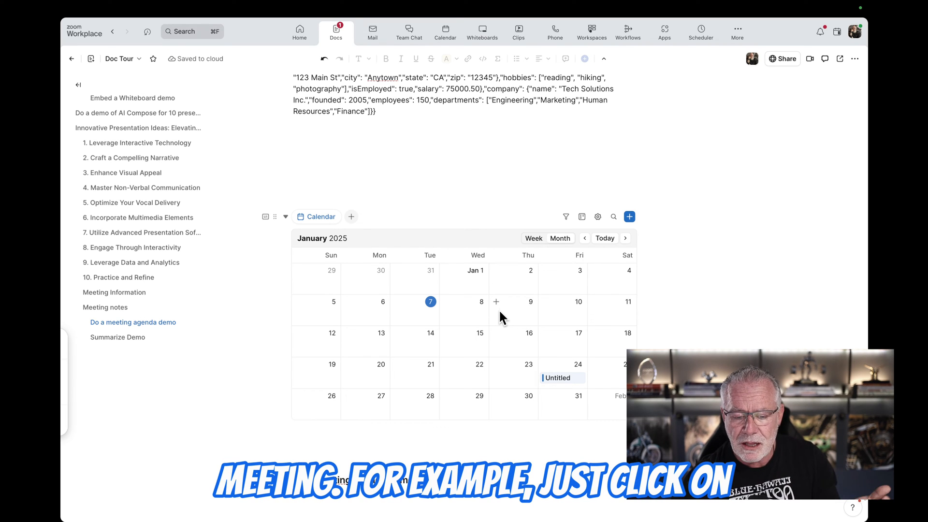
pyautogui.click(514, 309)
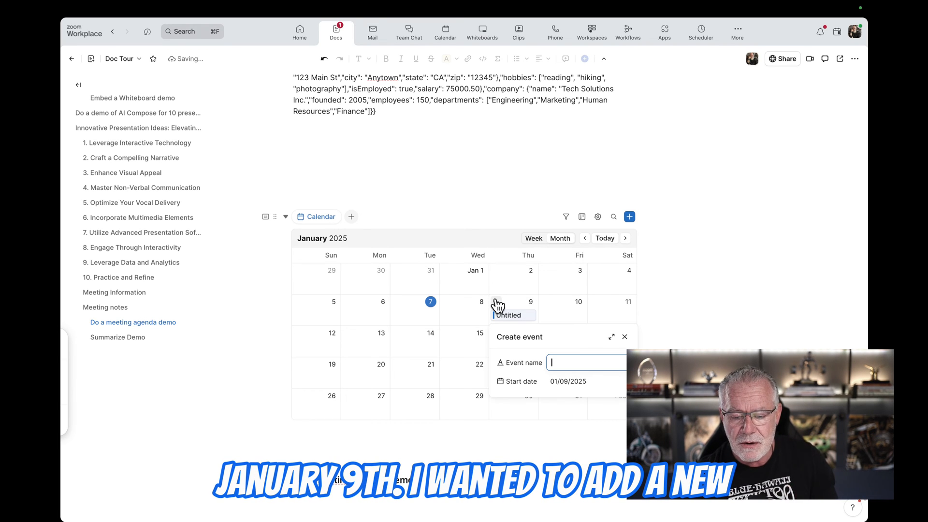
pyautogui.write('Task')
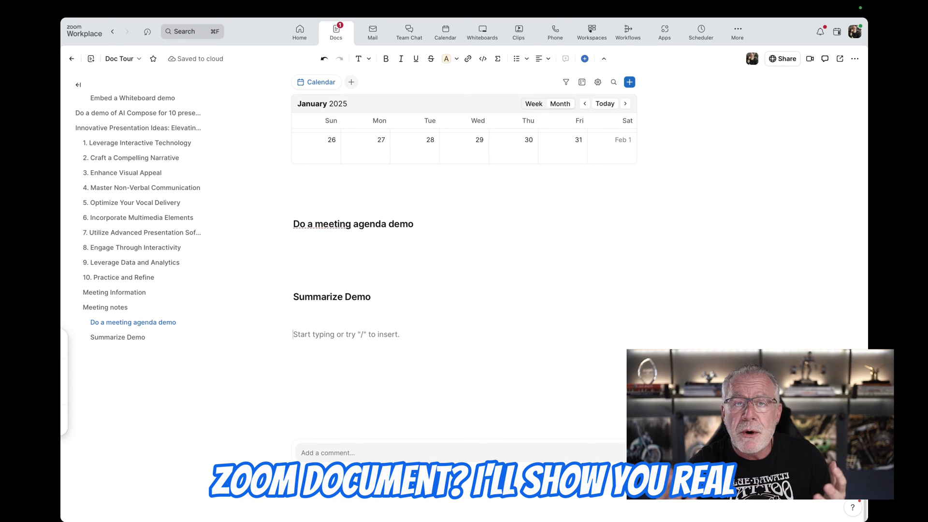
# Step: Start a Google Drive embed via /g under the Summarize Demo heading, ready for the link
pyautogui.write('/g')
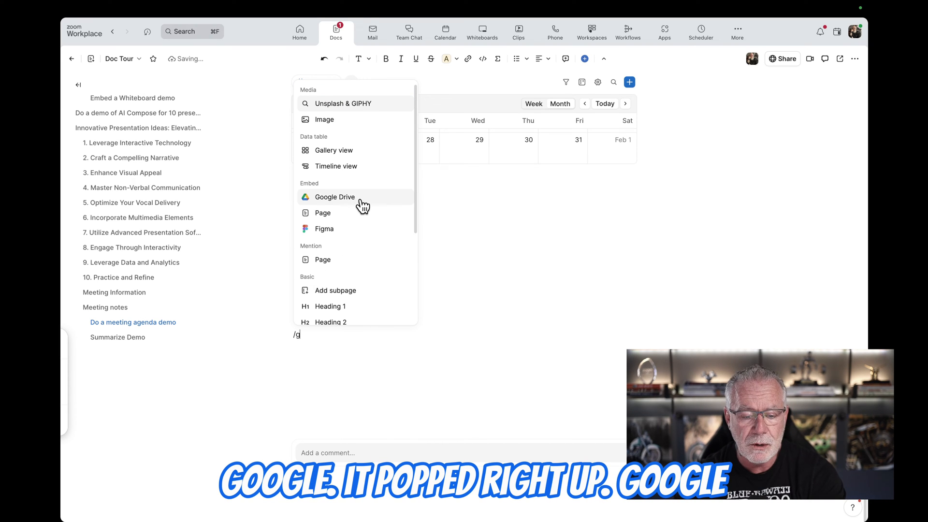
pyautogui.click(335, 197)
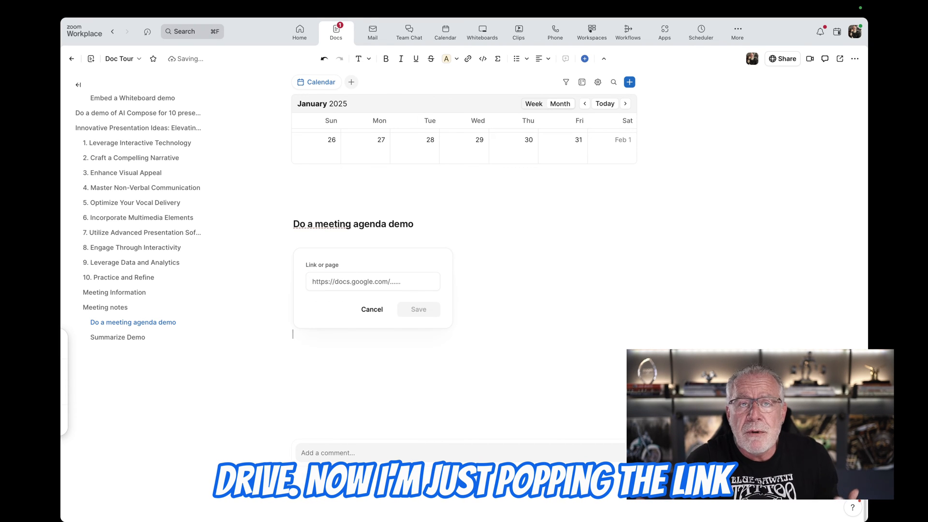
pyautogui.click(417, 309)
pyautogui.write('/')
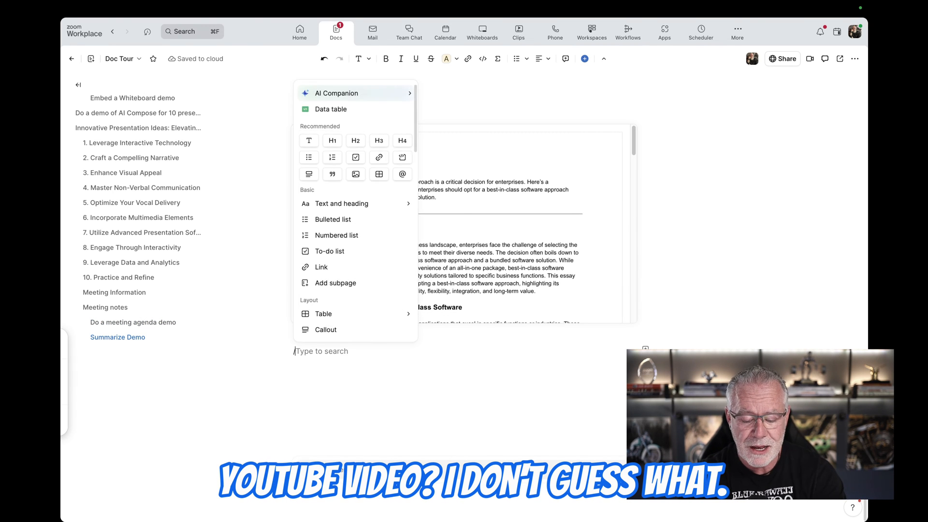
# Step: Embed the YouTube video KHDqaGA5_2c beneath the Google Drive document and save it
pyautogui.click(321, 266)
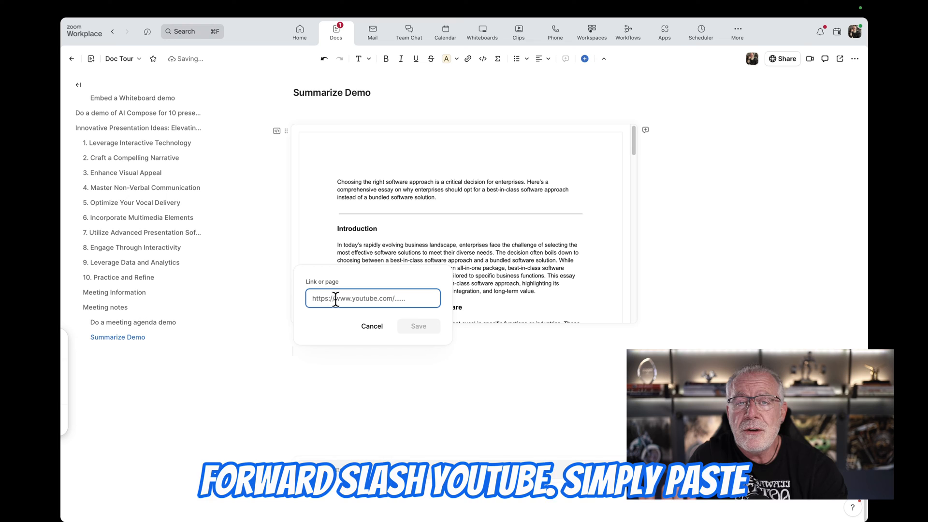
pyautogui.write('KHDqaGA5_2c?si=Q-XLMeeDJCtv-c-T')
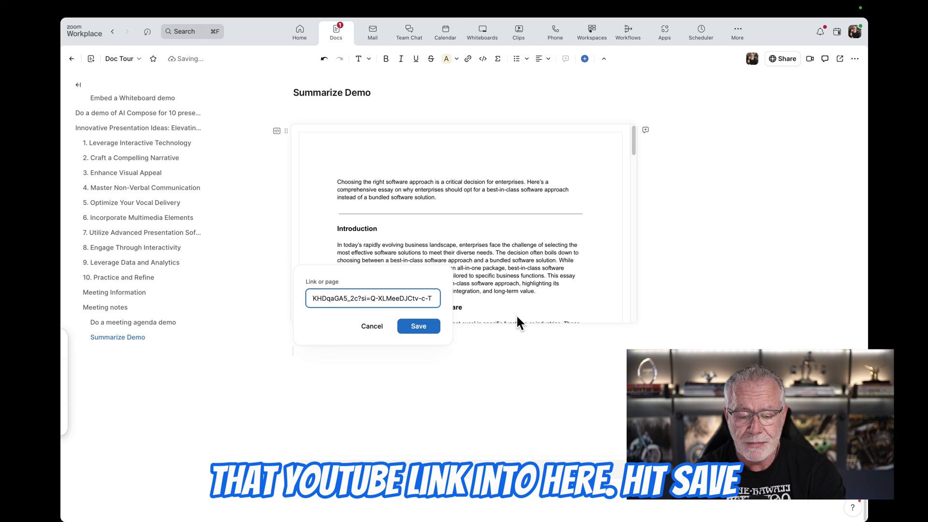
pyautogui.click(417, 326)
pyautogui.write('/')
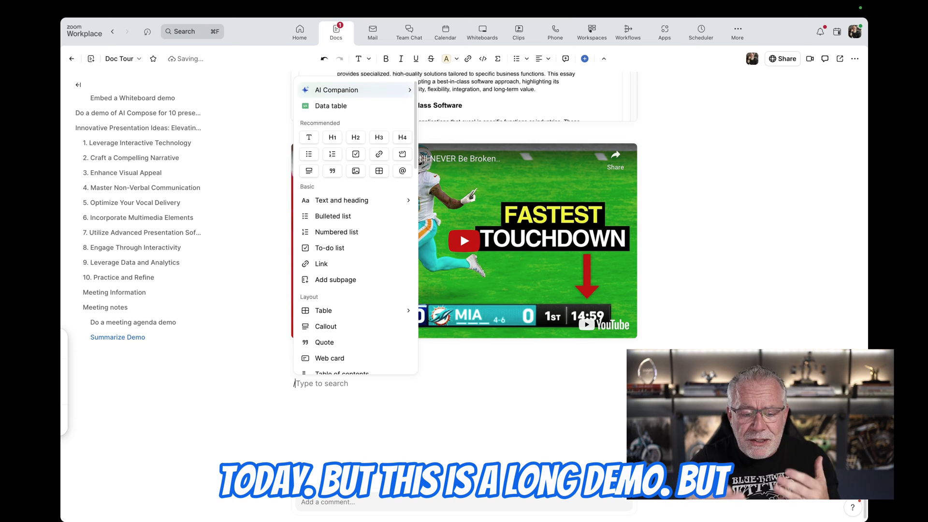
pyautogui.moveTo(341, 200)
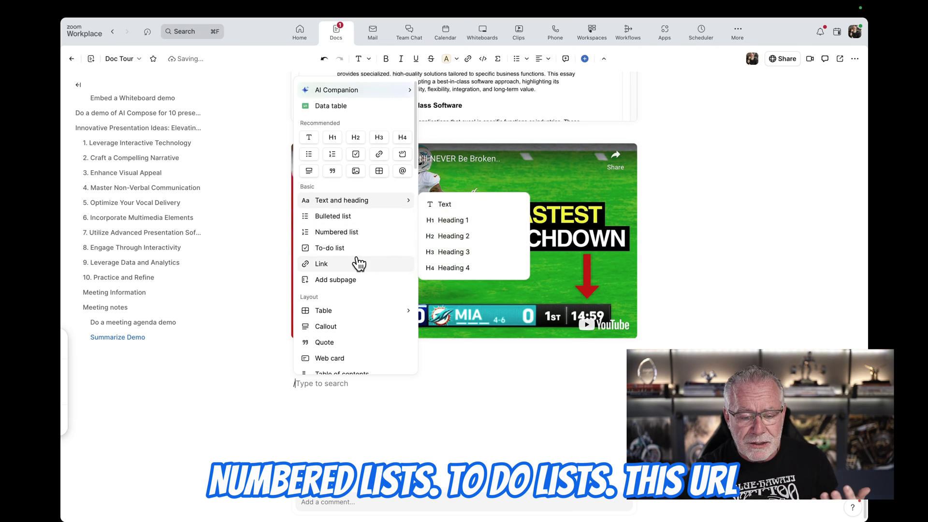